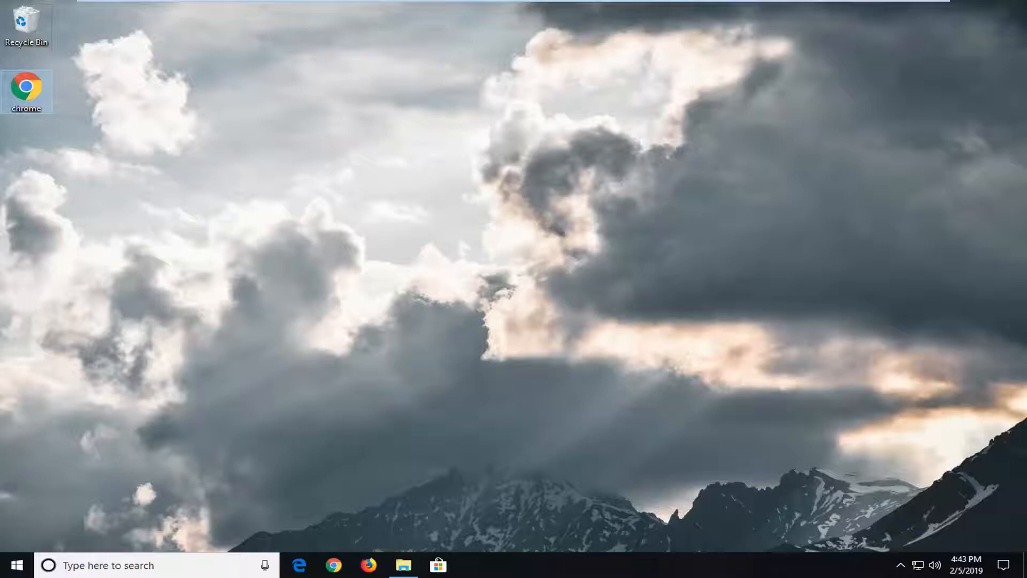
mouse_move(399, 256)
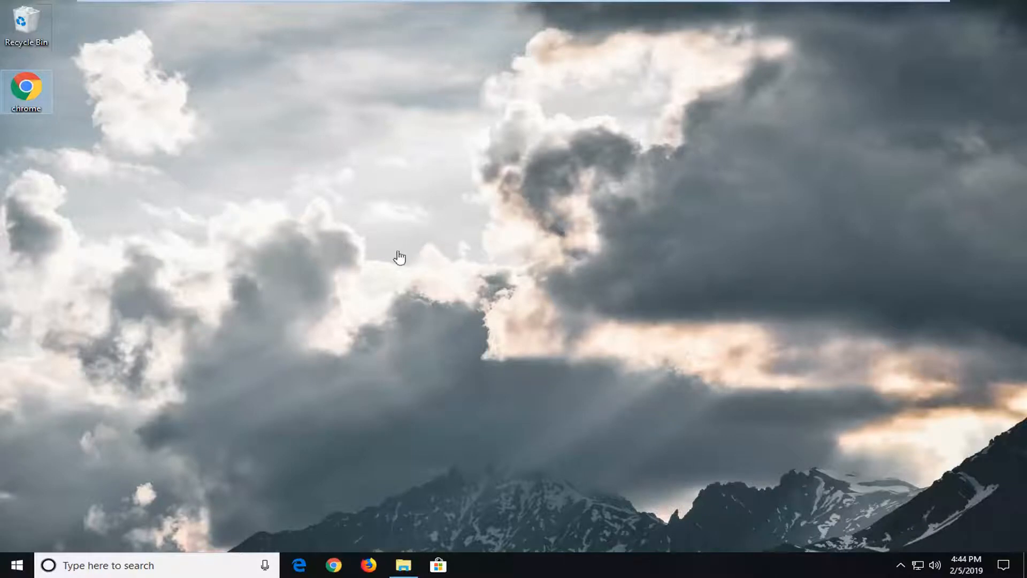
- Move the Chrome shortcut away from the Recycle Bin and run it as administrator
left_click_drag(26, 92, 133, 155)
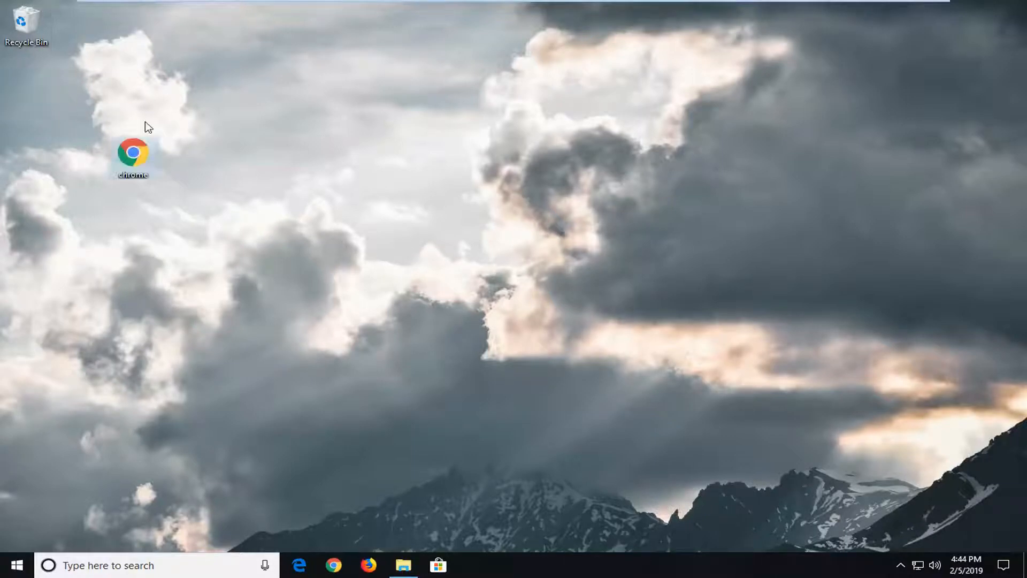
mouse_move(132, 152)
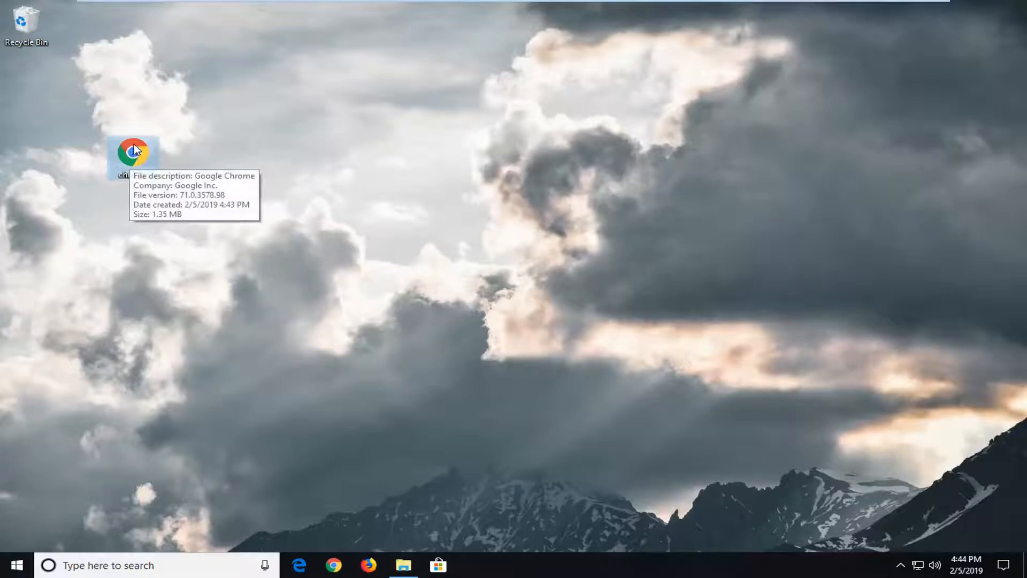
right_click(133, 154)
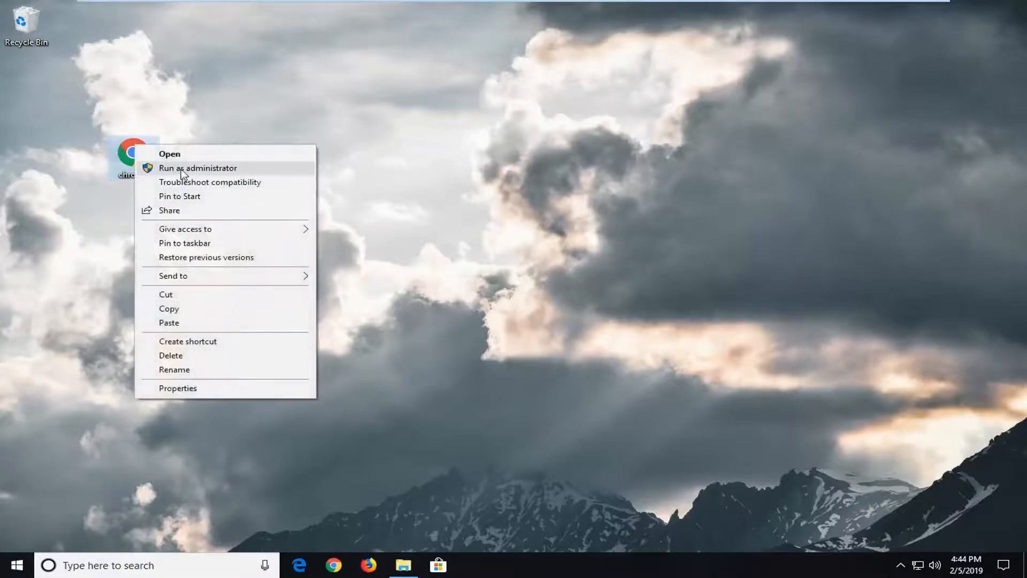
left_click(197, 168)
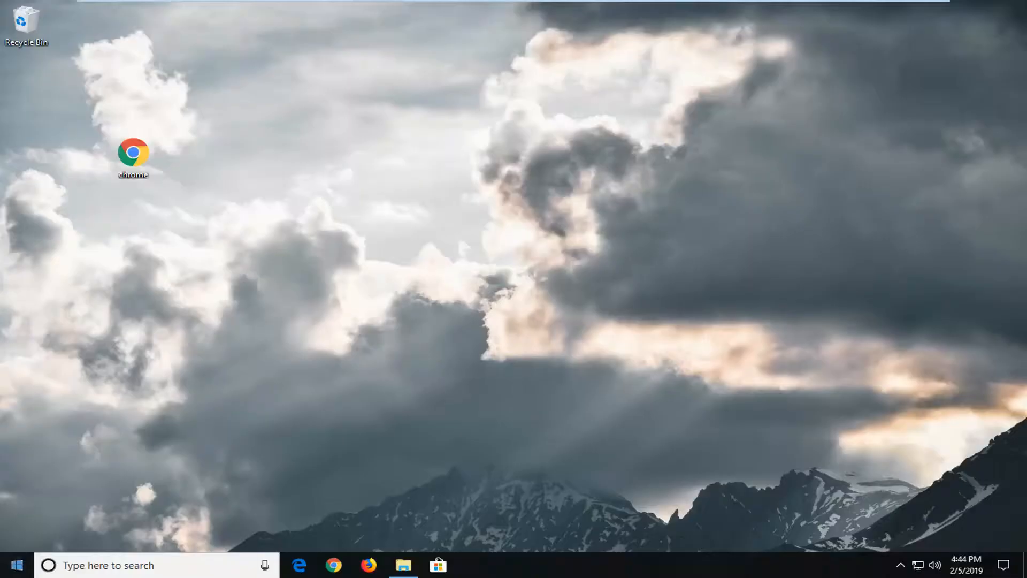
left_click(12, 565)
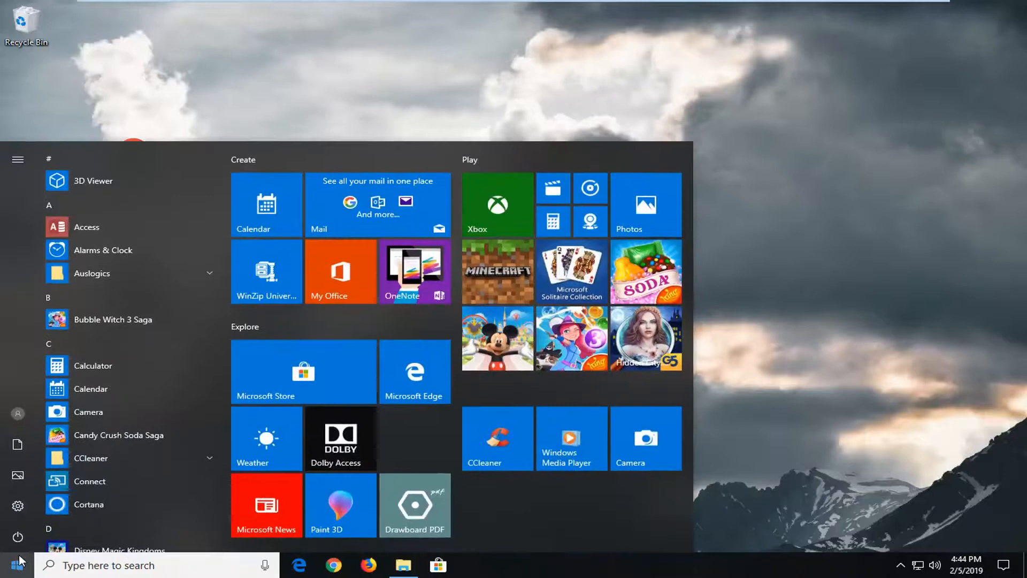
type("c")
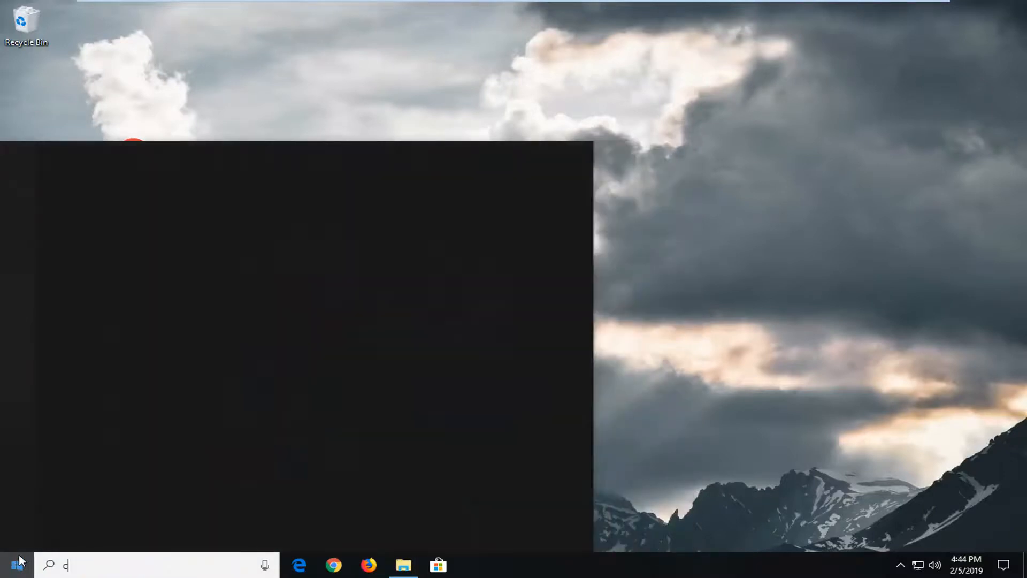
type("hrome")
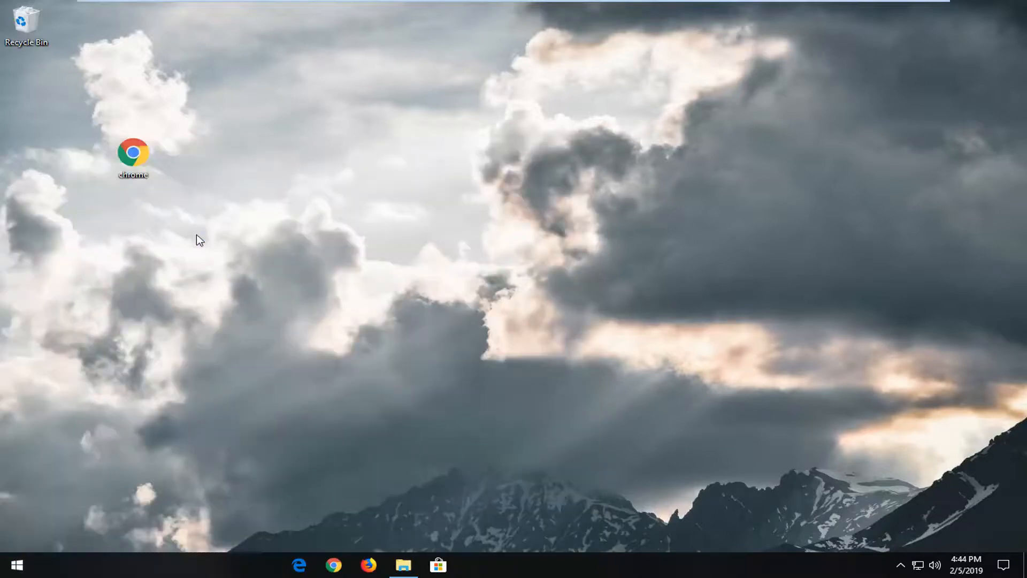
double_click(132, 154)
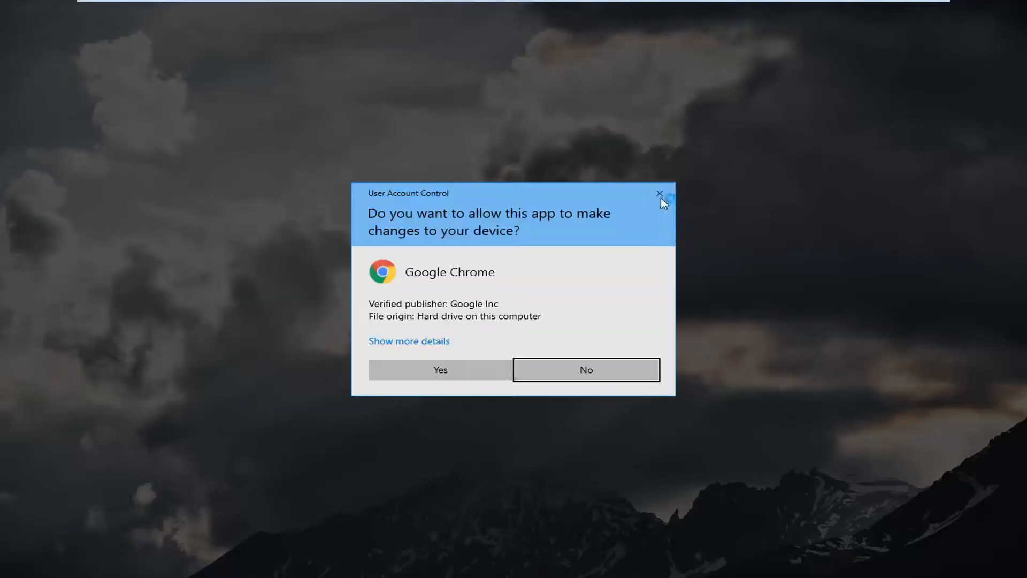
left_click(660, 193)
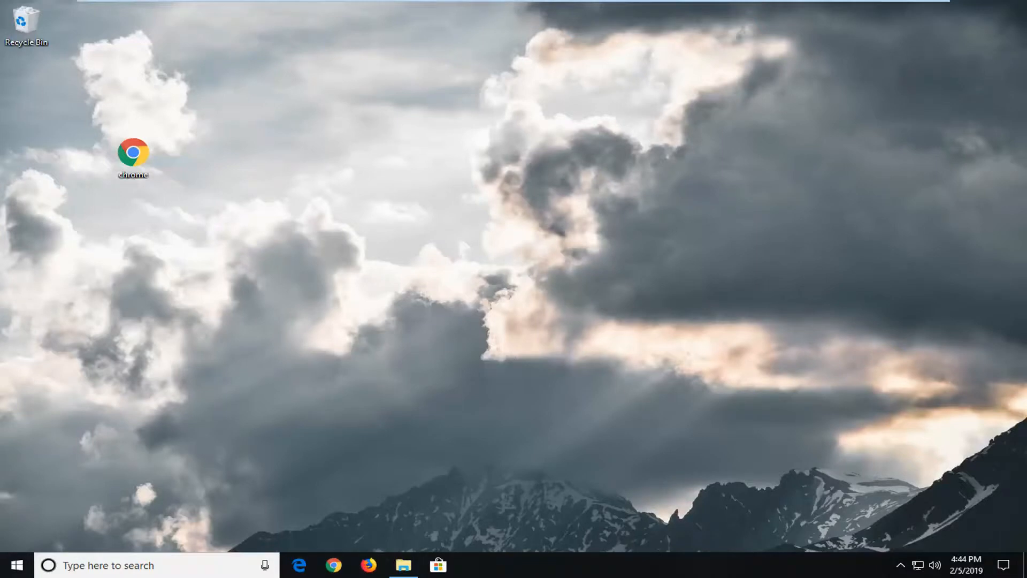